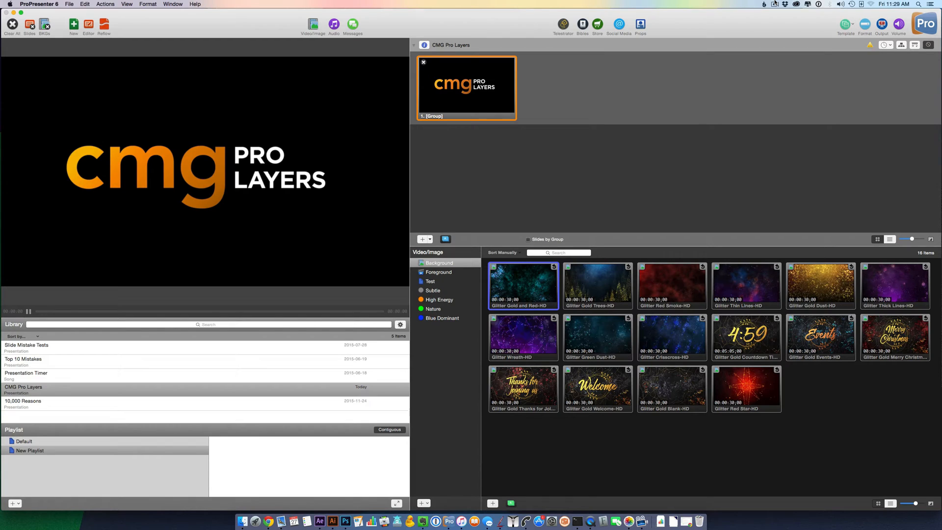
mouse_move(549, 169)
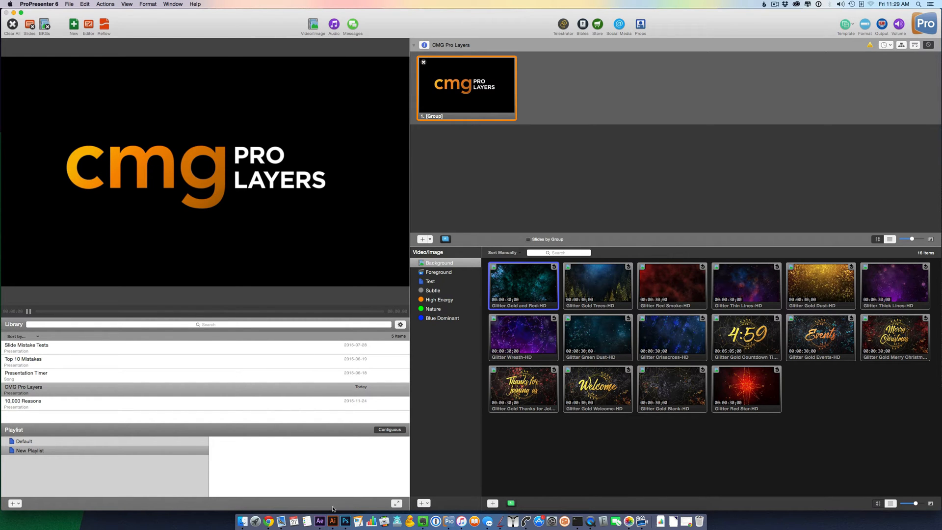
Step: Switch to Photoshop CC to show Announcements.png with its transparent background
click(340, 515)
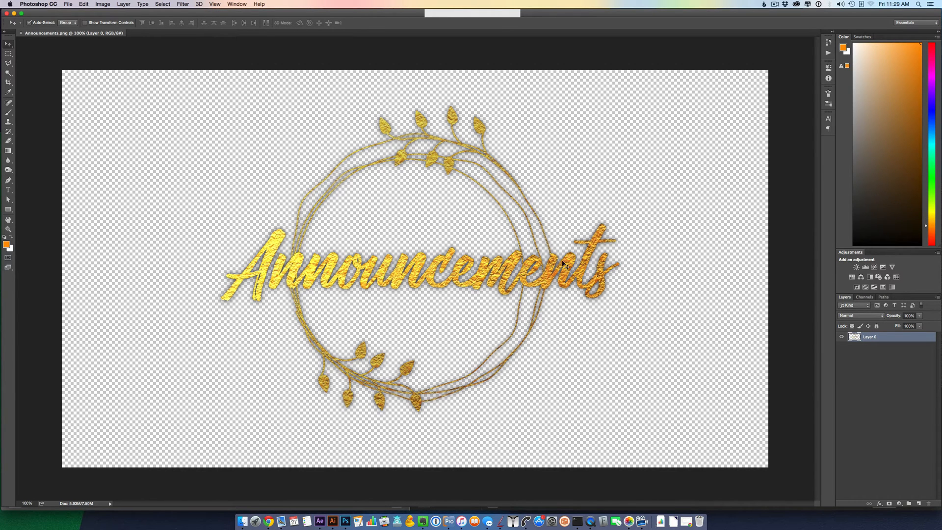
mouse_move(263, 270)
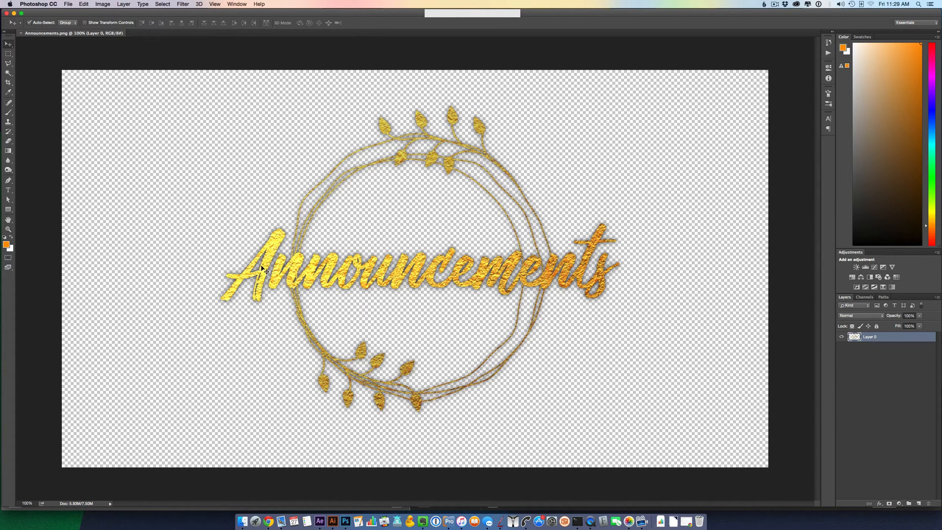
mouse_move(392, 254)
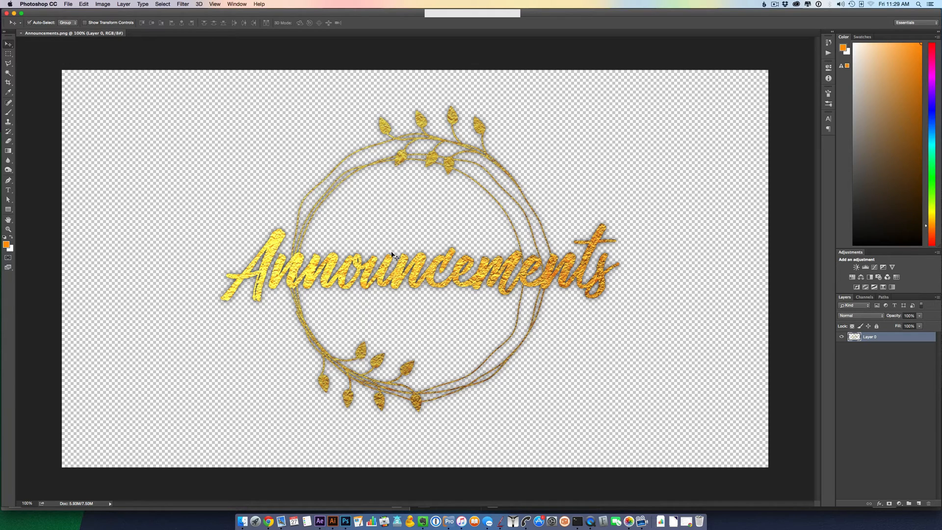
mouse_move(563, 153)
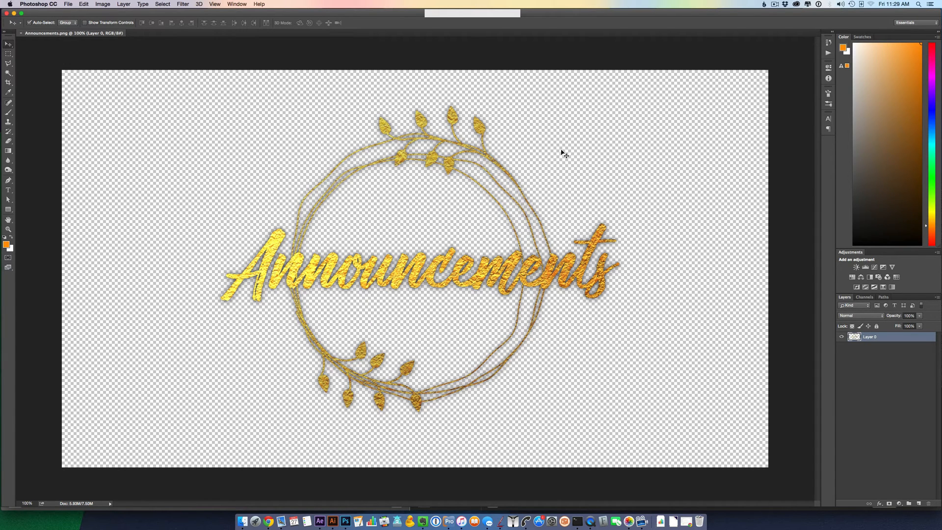
mouse_move(666, 228)
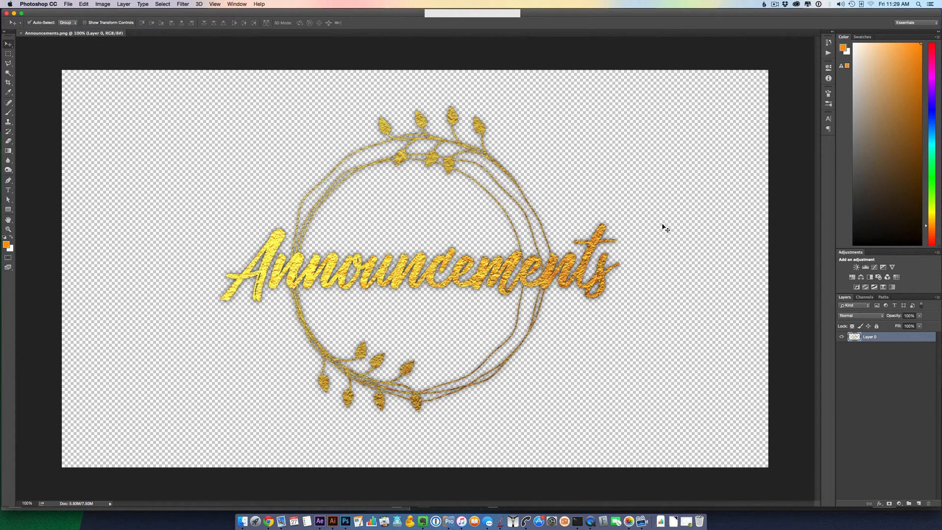
mouse_move(648, 330)
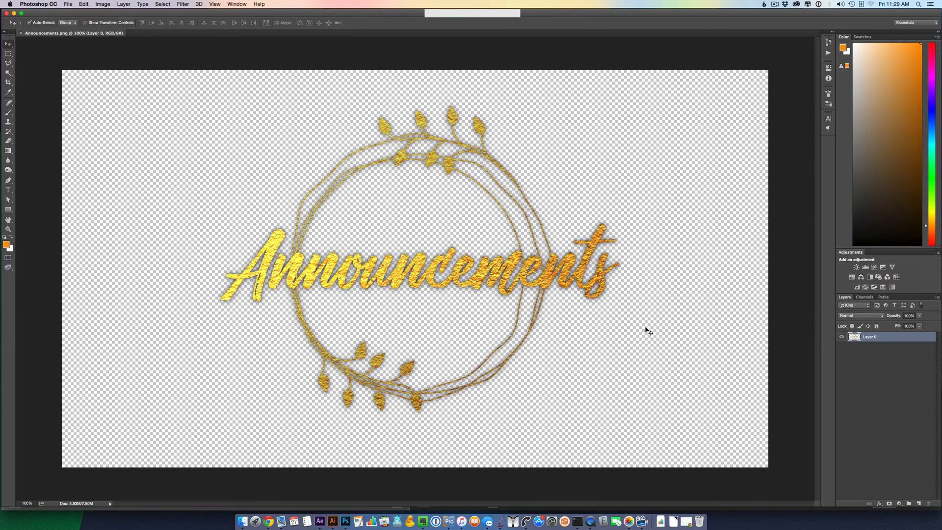
mouse_move(624, 258)
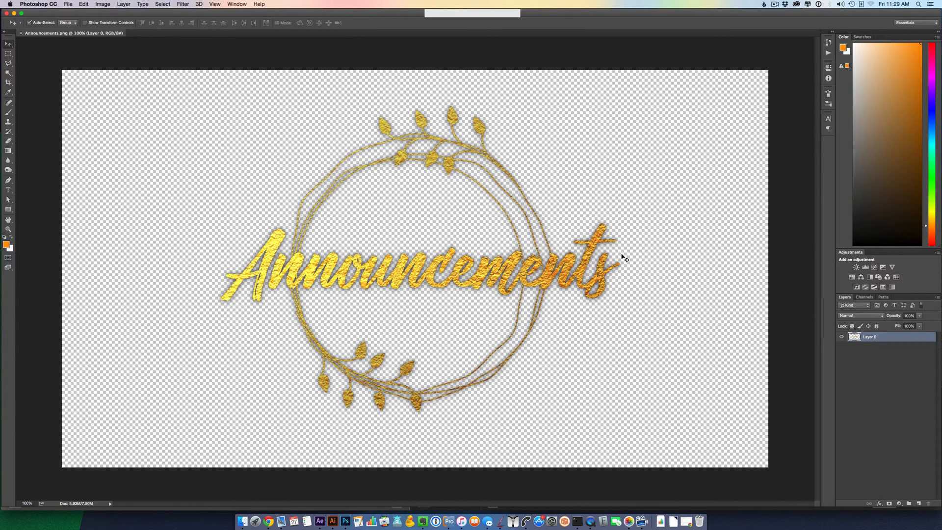
mouse_move(668, 247)
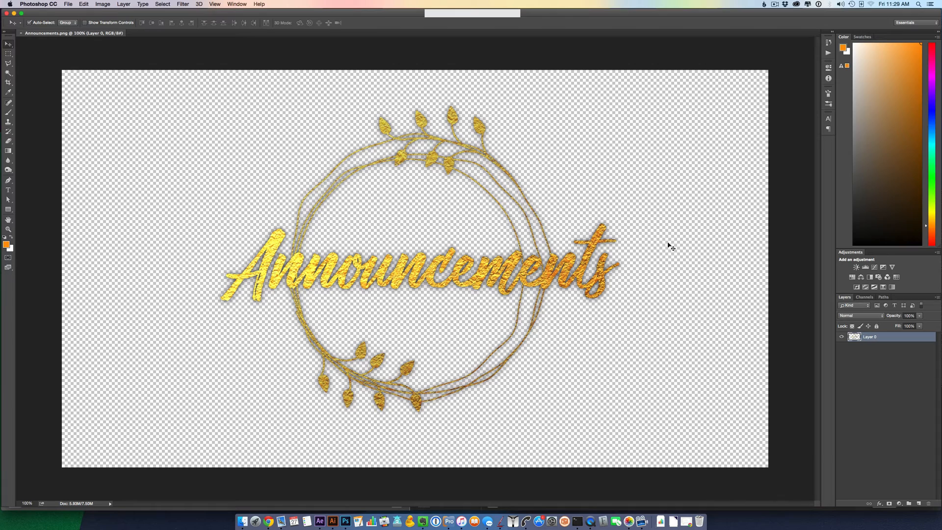
mouse_move(677, 252)
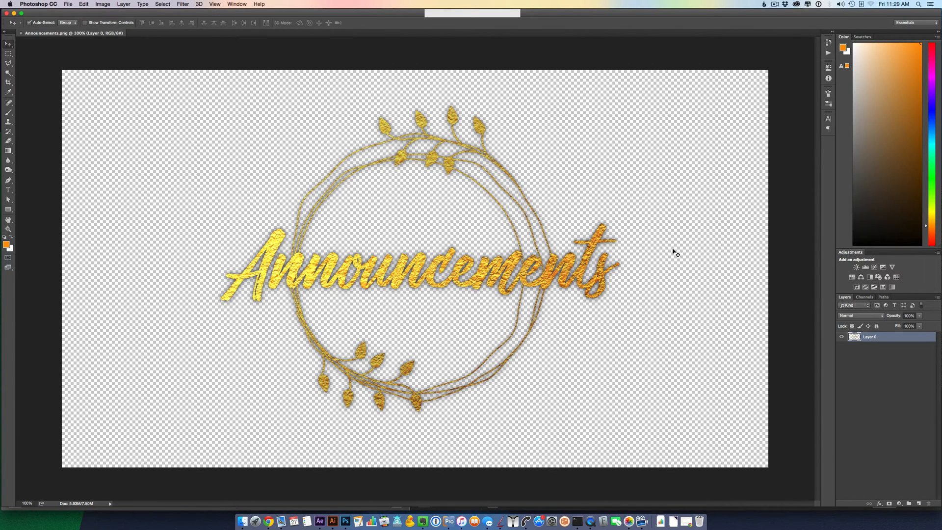
mouse_move(283, 393)
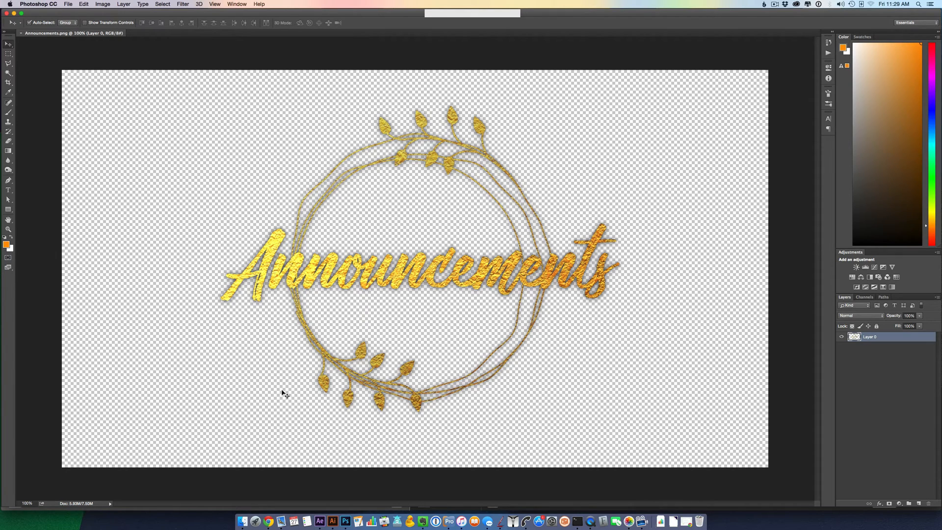
Step: Open the December 2015 CMG Pro Layers Stills folder in Finder and highlight a PNG file
click(227, 503)
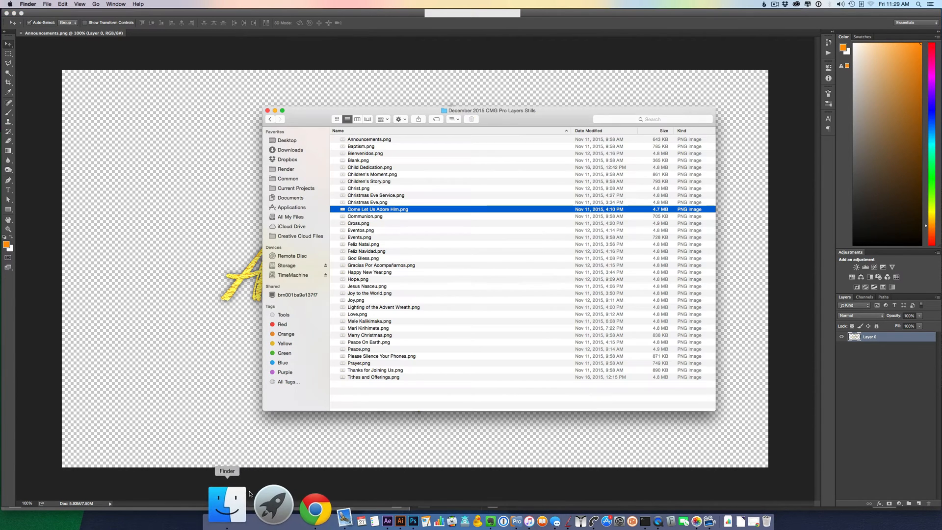
click(369, 139)
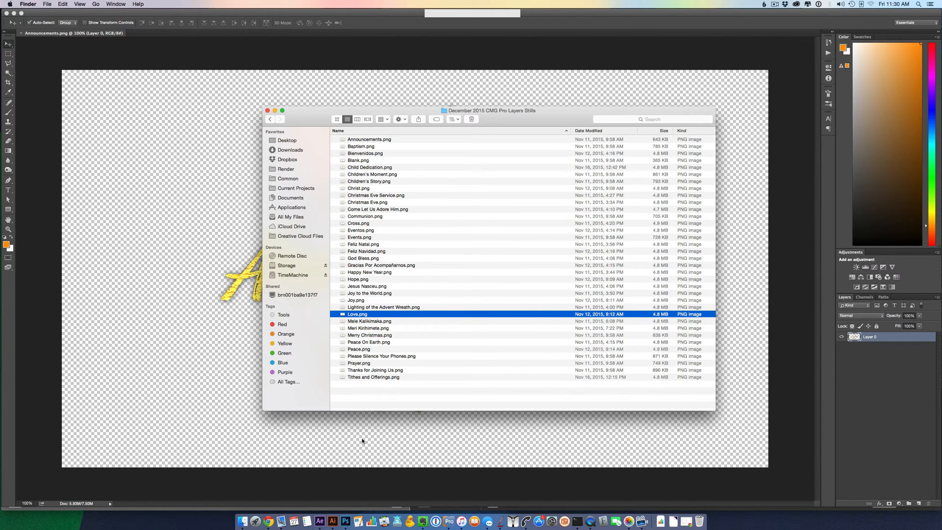
Step: Back in ProPresenter, add a blank second slide and open it in the slide editor
click(456, 504)
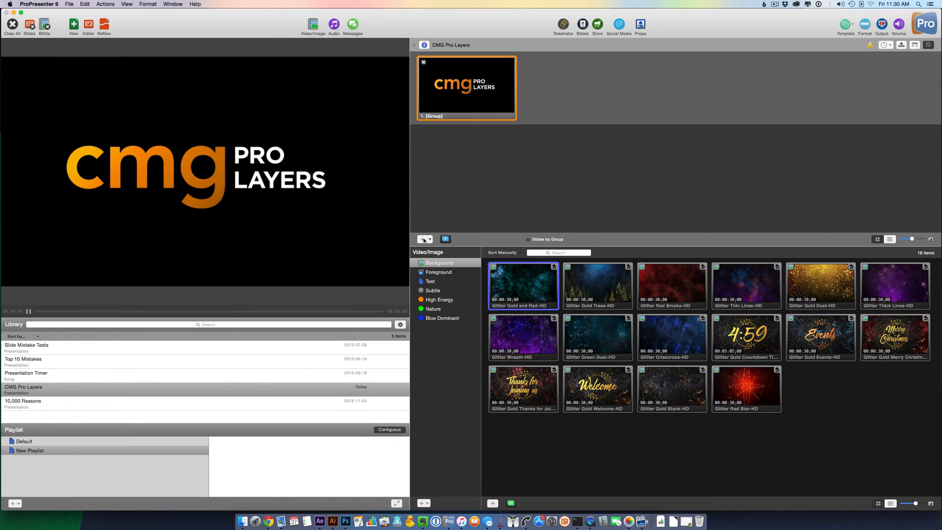
click(422, 238)
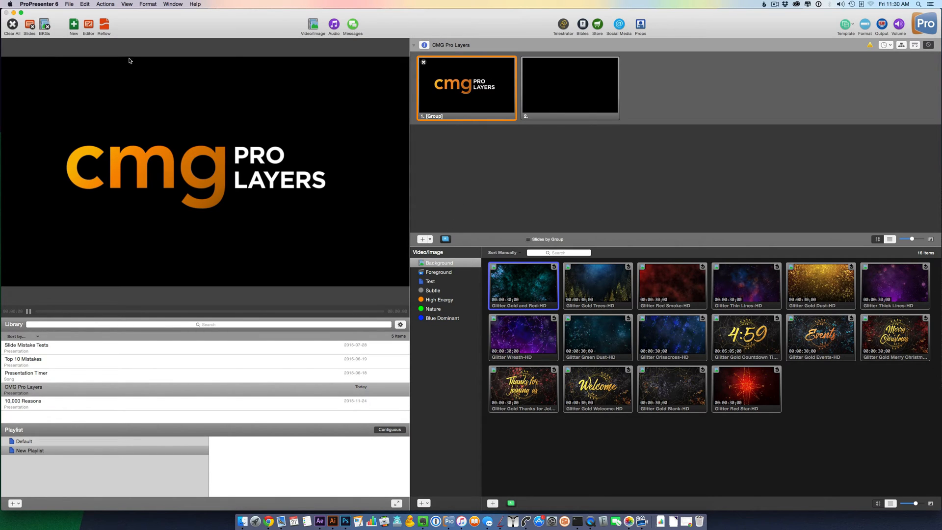
click(88, 25)
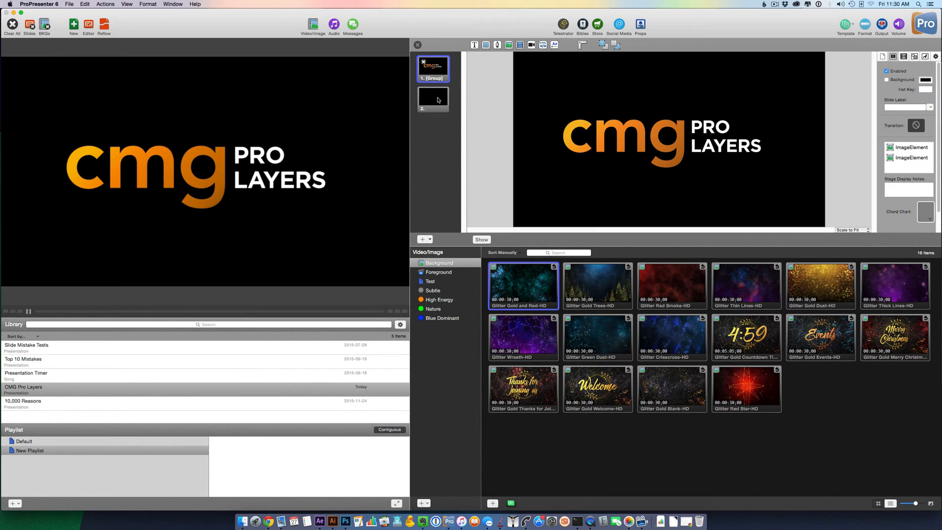
click(433, 99)
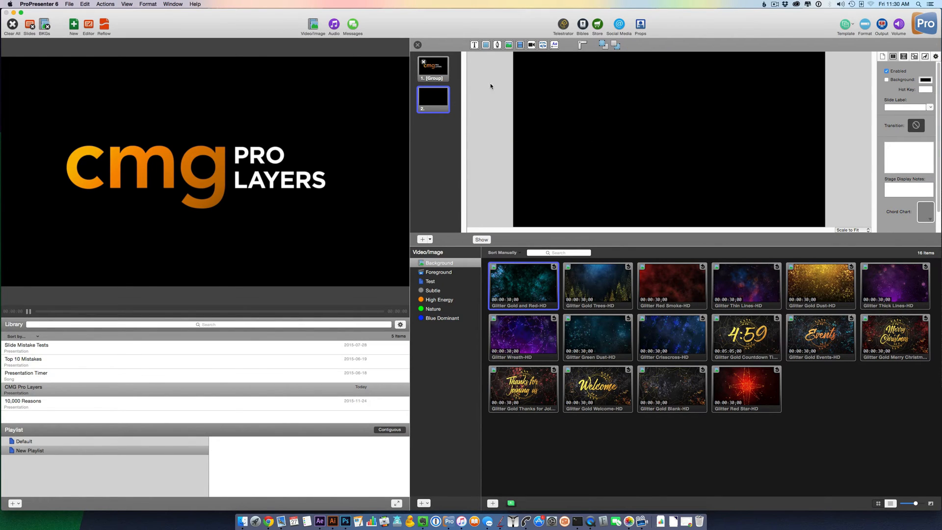
mouse_move(509, 56)
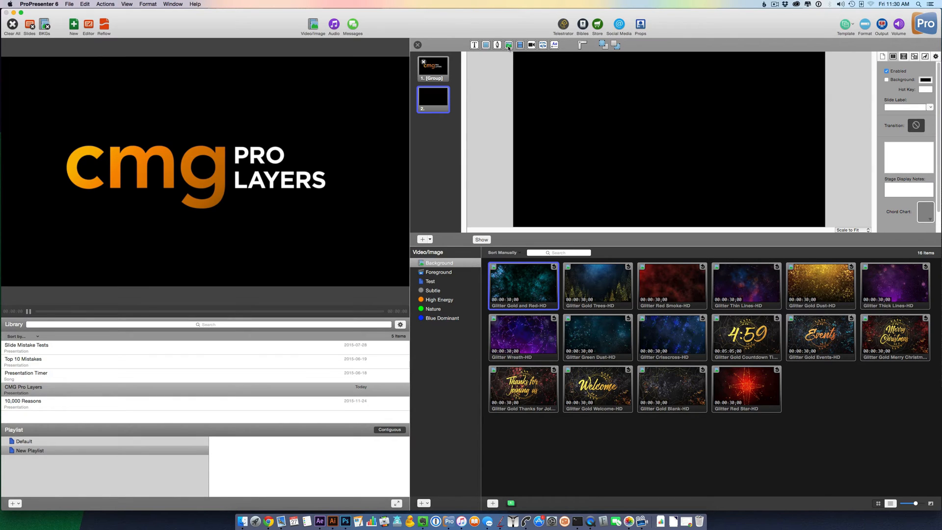
mouse_move(508, 44)
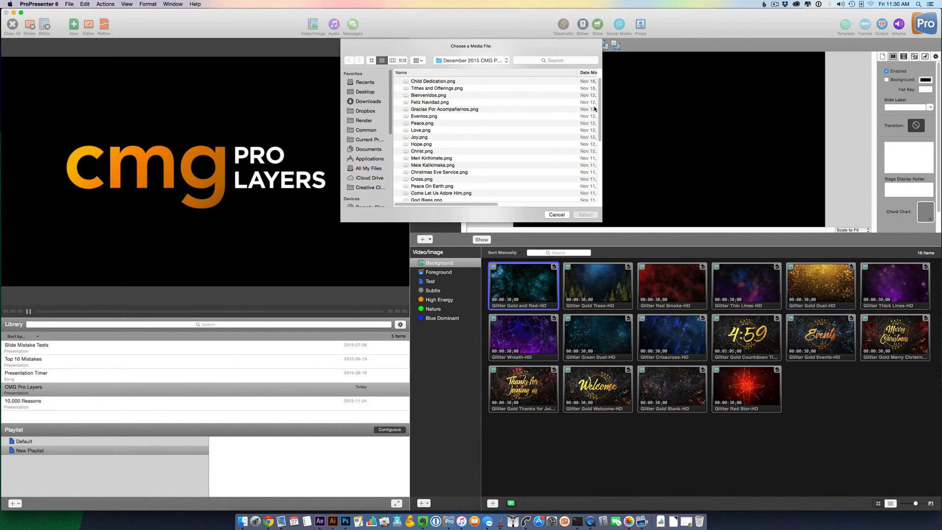
Step: Choose Announcements.png from the media file list and place it on slide 2
scroll(down, 3)
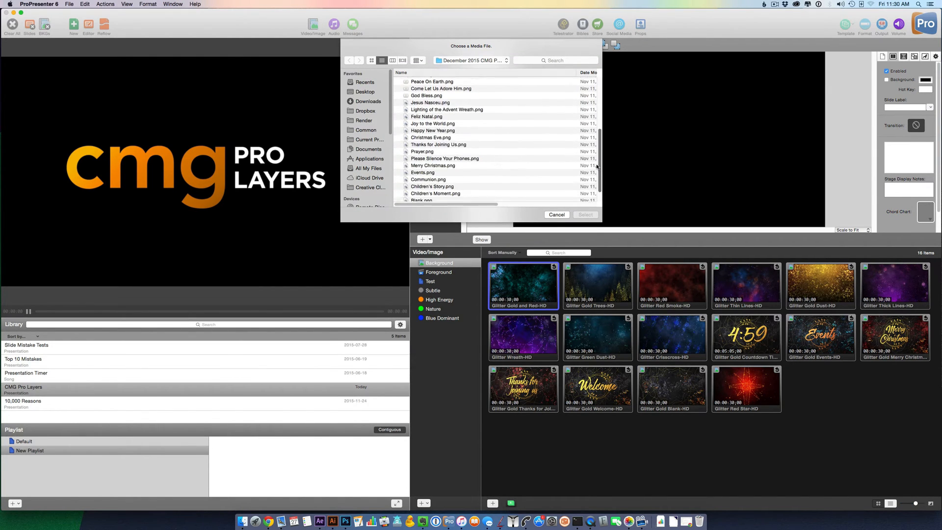
scroll(down, 3)
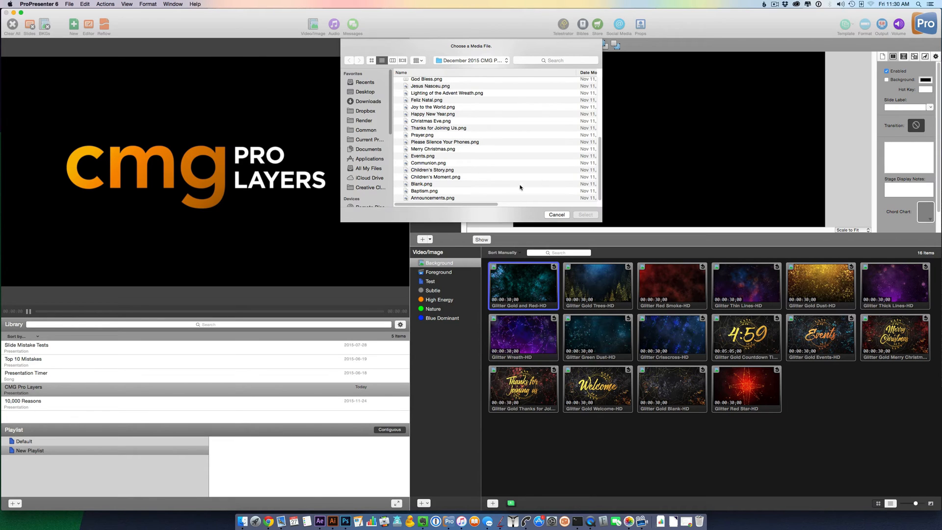
click(433, 197)
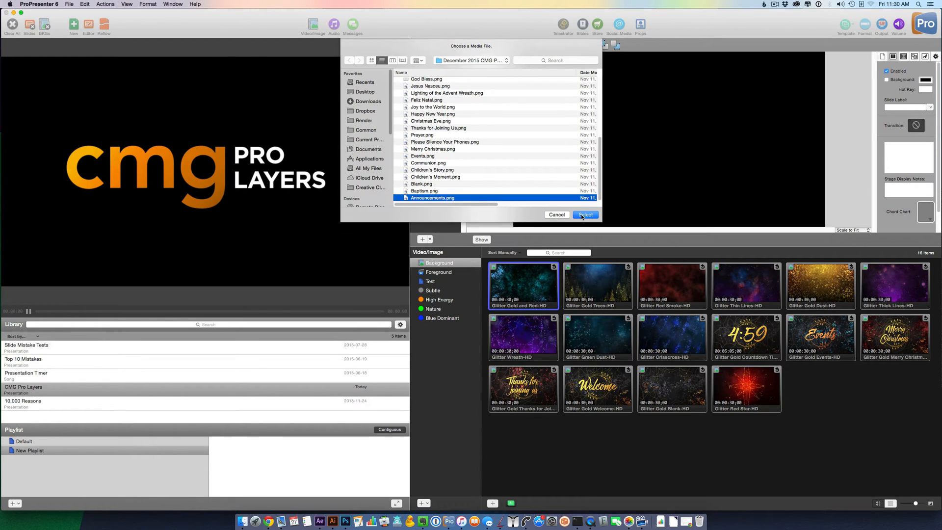
click(584, 214)
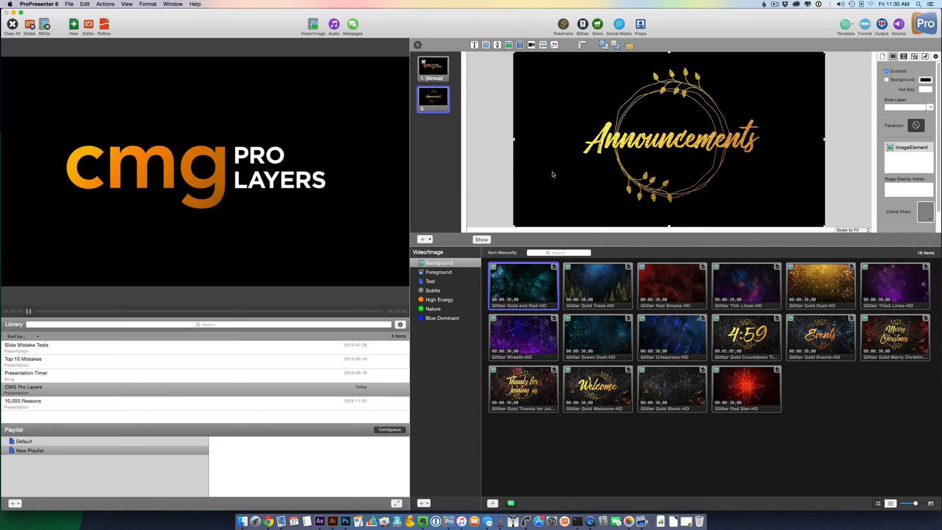
mouse_move(501, 78)
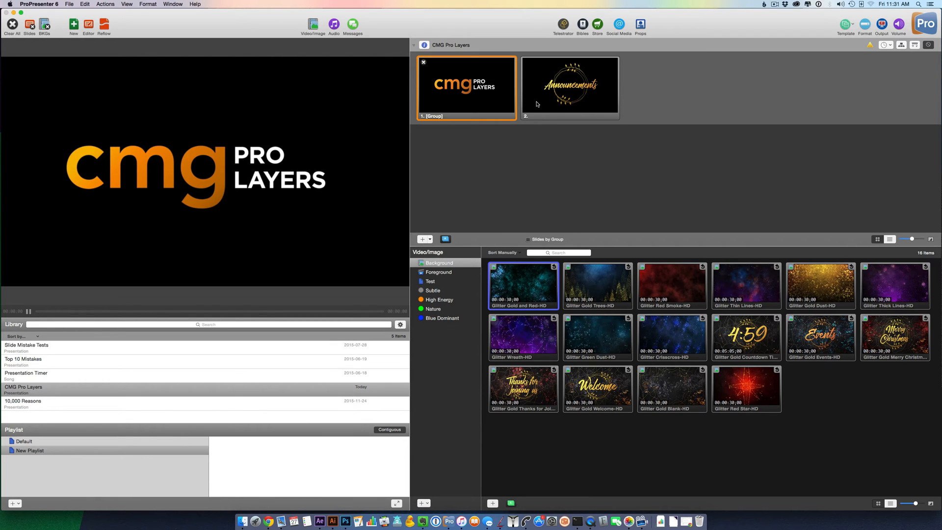
Step: Trigger slide 2 live and attach the Glitter Gold and Red-HD background to it
click(569, 87)
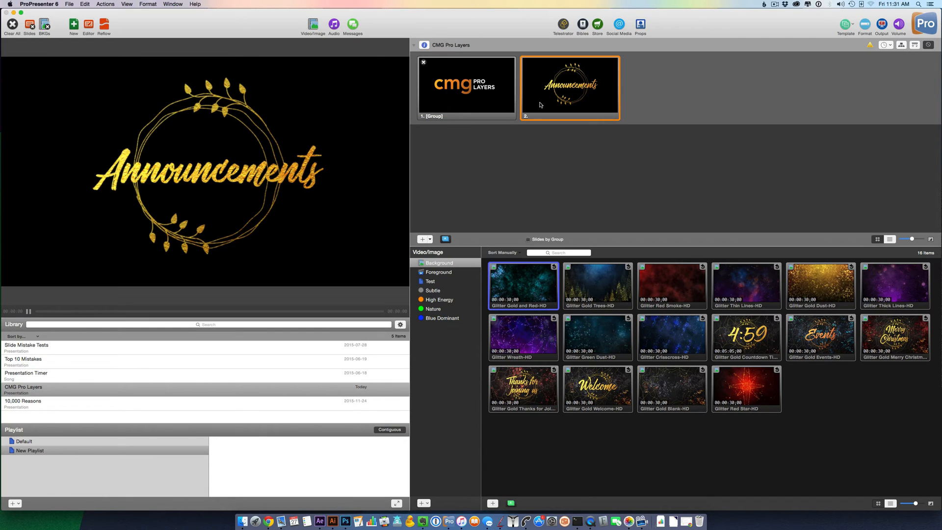
mouse_move(586, 271)
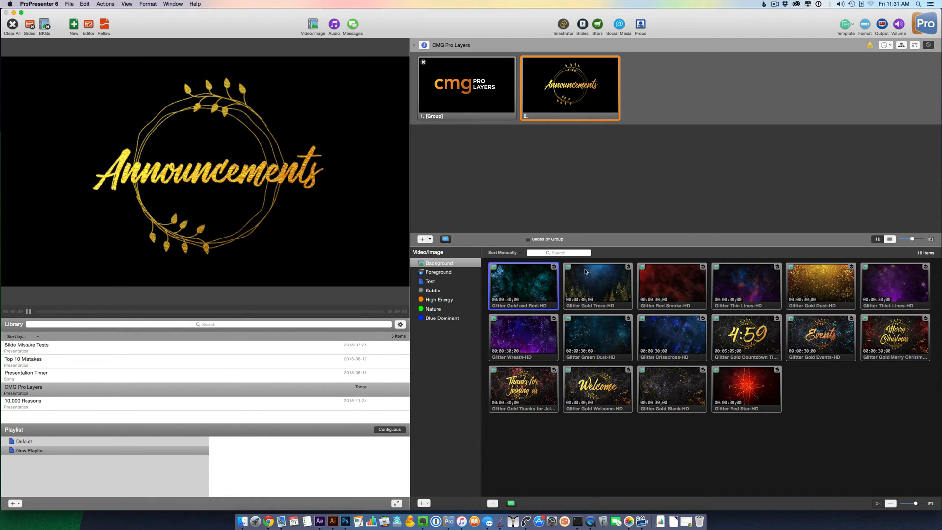
mouse_move(541, 293)
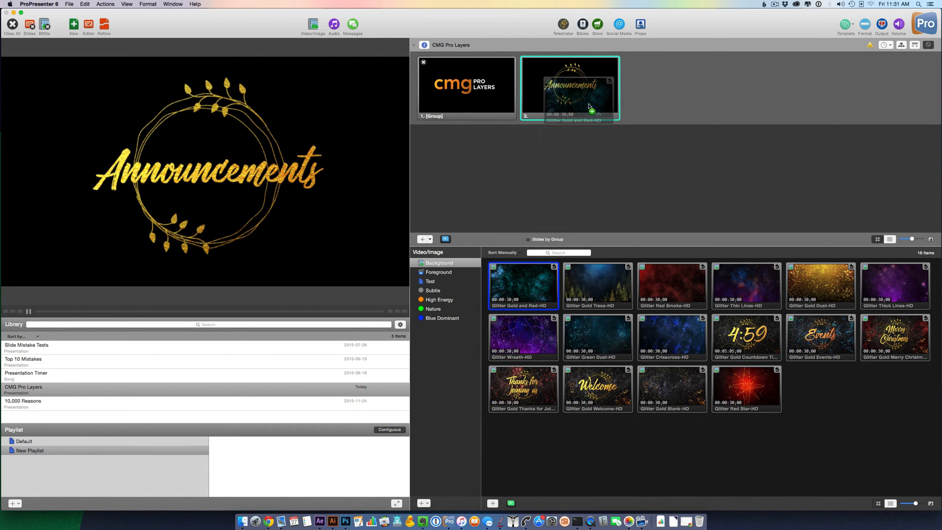
click(569, 88)
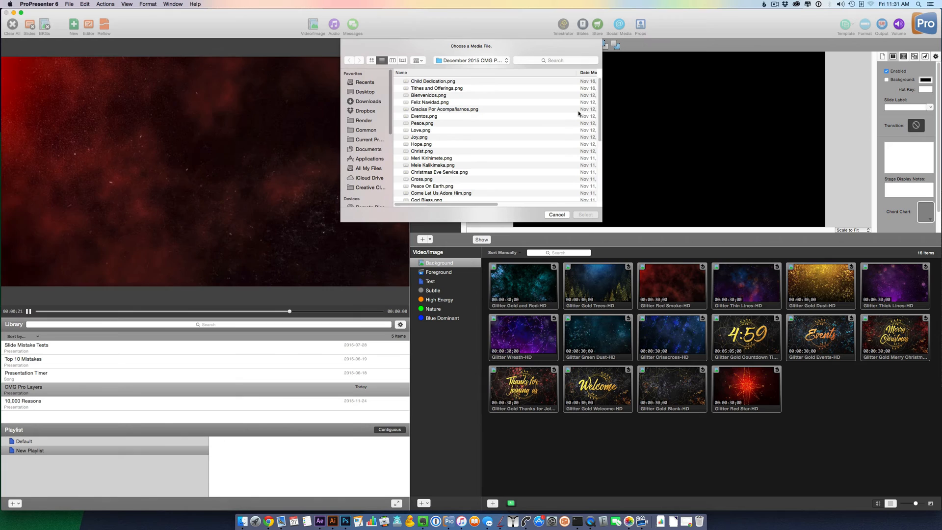
Step: Scroll the media file dialog to reach Thanks for Joining Us.png for the third slide
scroll(down, 3)
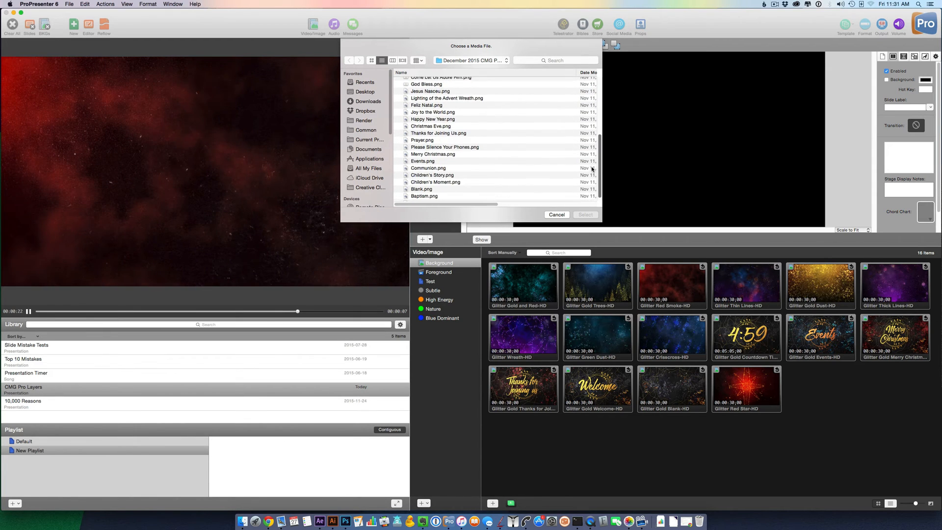
scroll(down, 3)
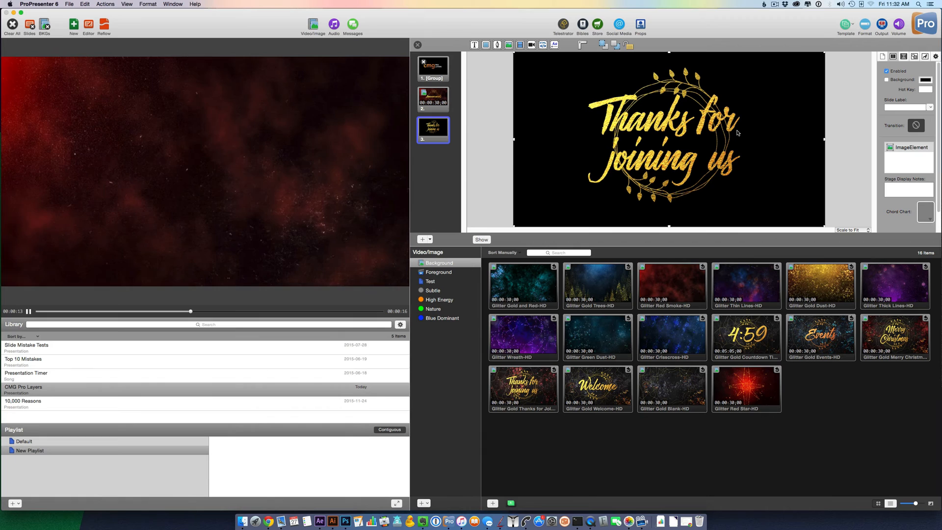
Step: Give slide 3 a Door transition, then select the Announcements slide for editing
click(915, 126)
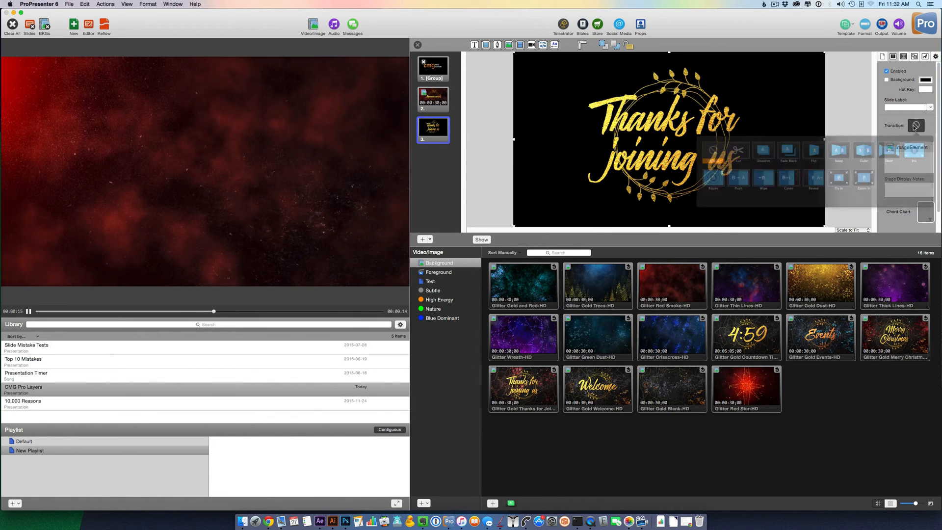
click(915, 125)
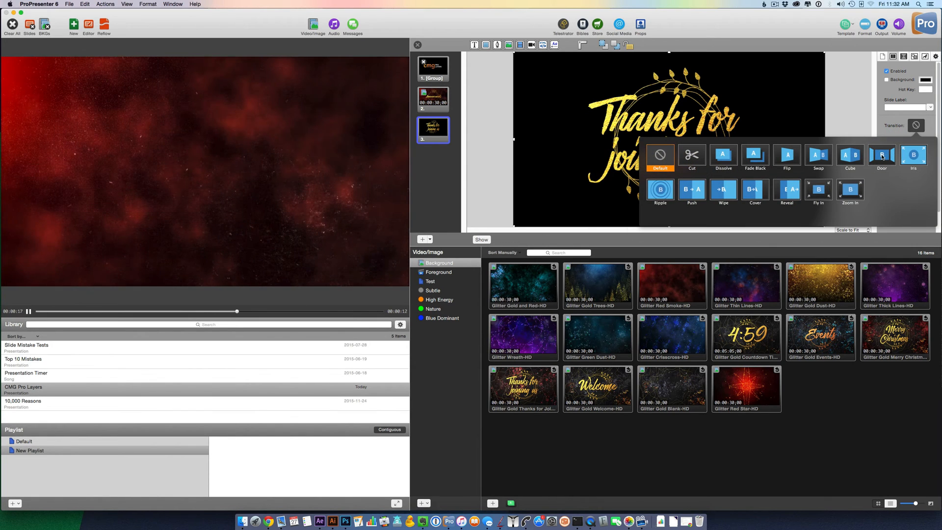
click(881, 158)
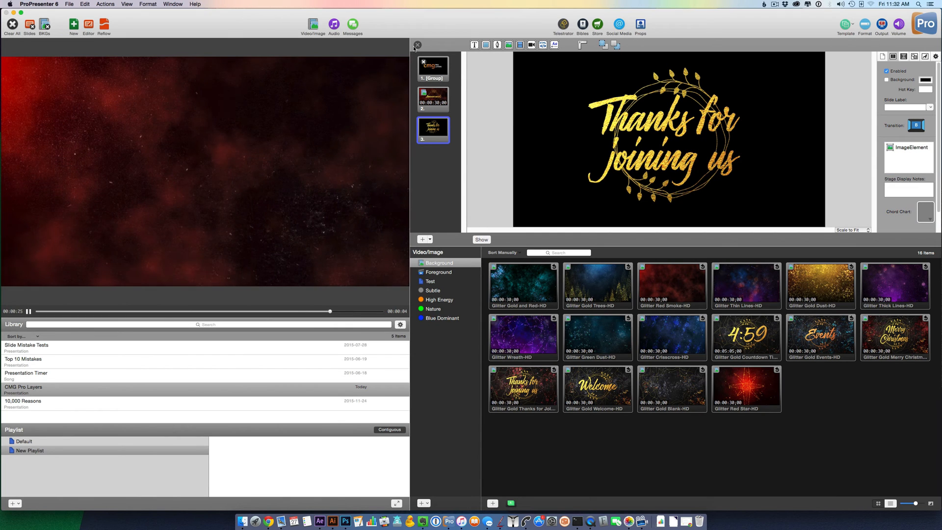
click(433, 99)
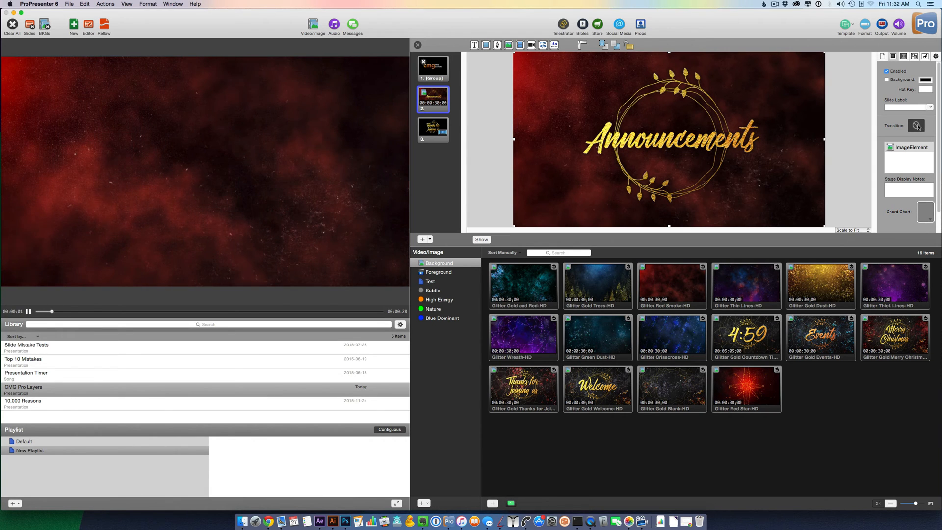
Step: Apply the Door transition to the Announcements slide
click(917, 125)
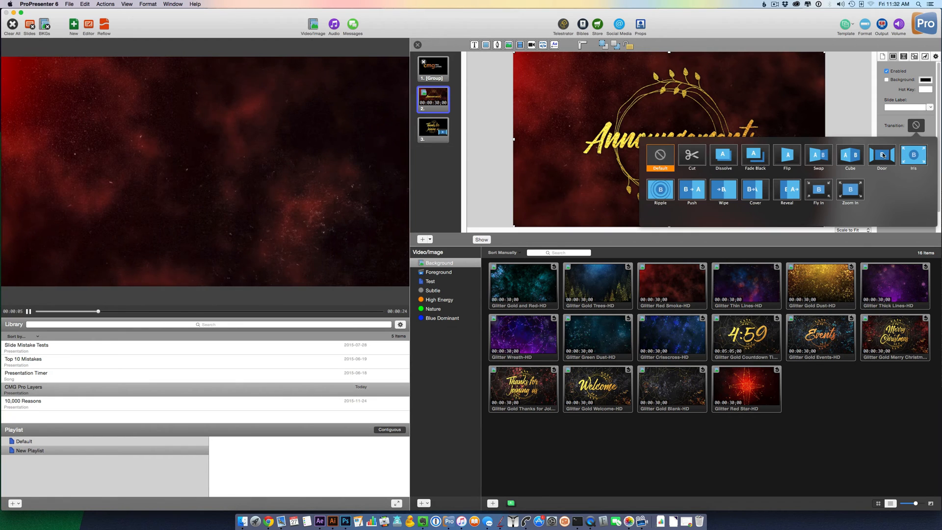
click(881, 158)
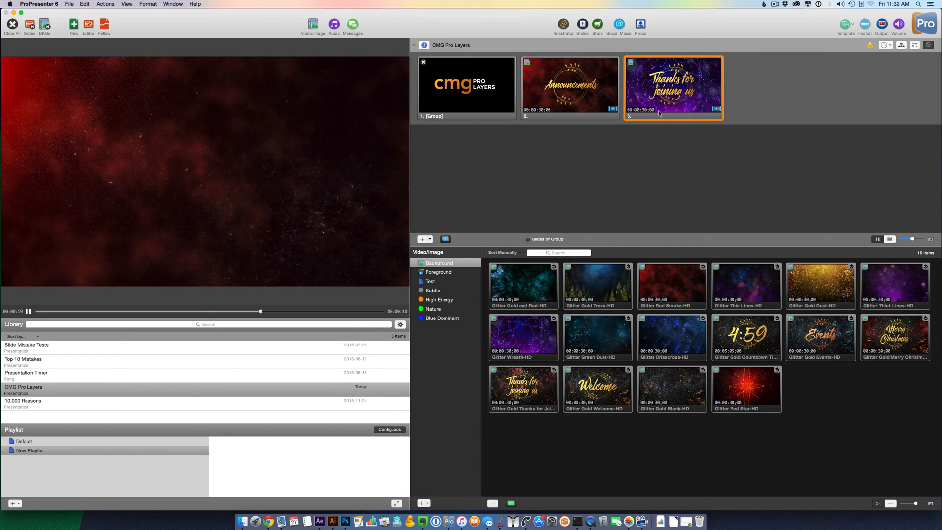
Step: Play slides 2, 3, then 2 again live, ending on slide 1, the CMG Pro Layers title
click(569, 88)
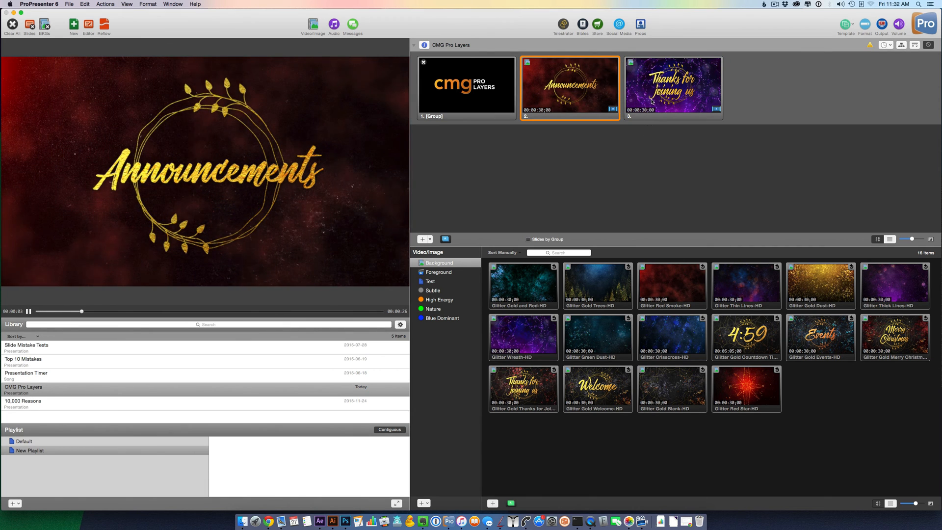
click(673, 88)
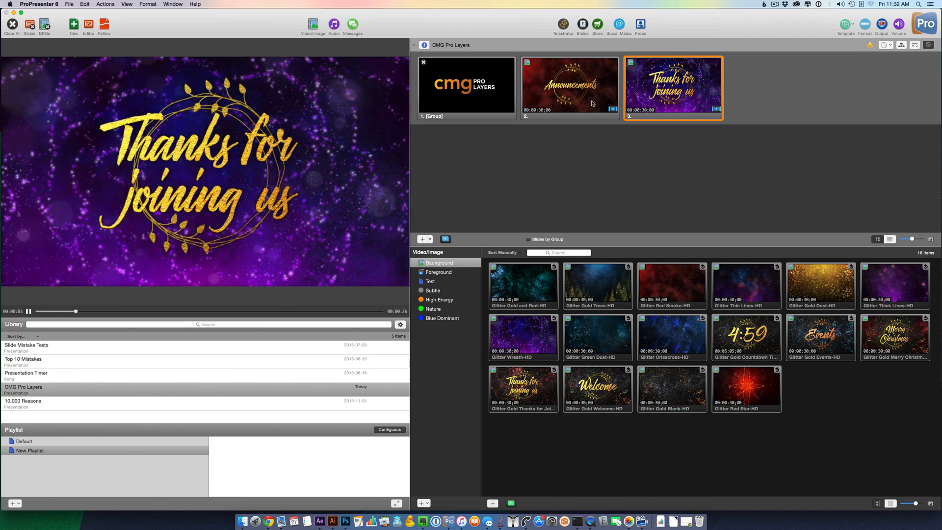
click(569, 87)
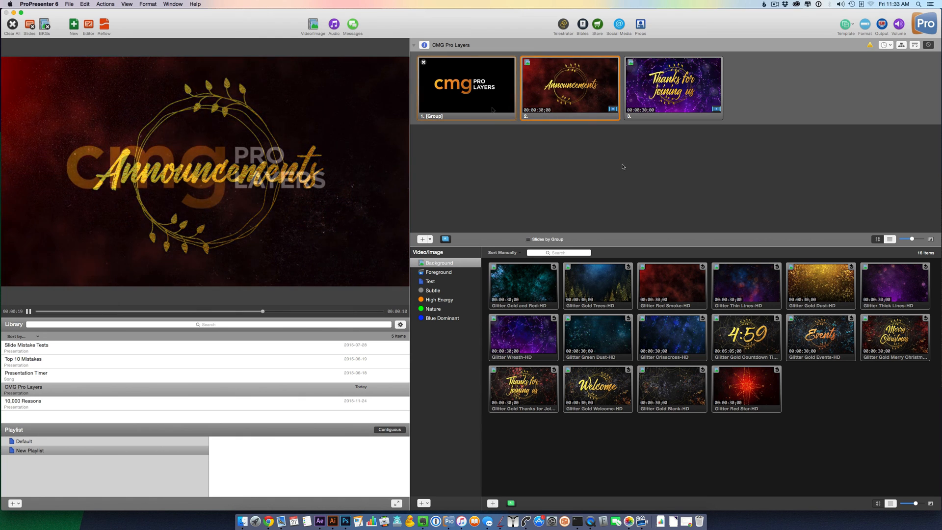
click(466, 88)
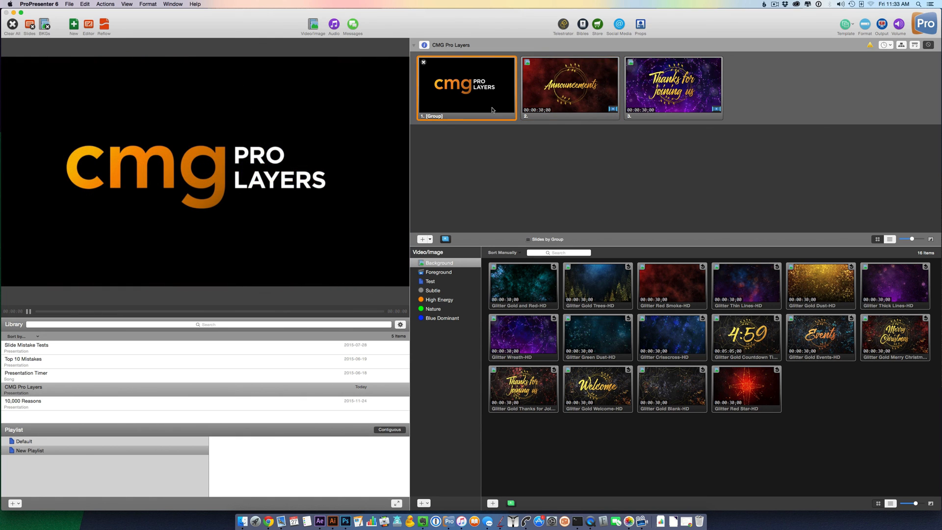